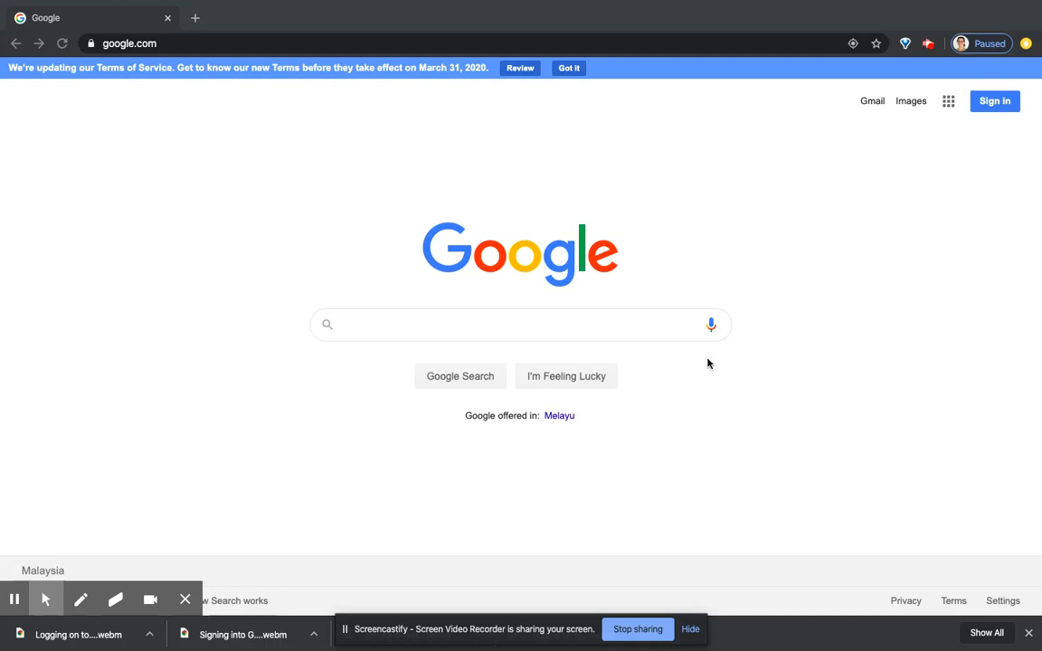
mouse_move(726, 370)
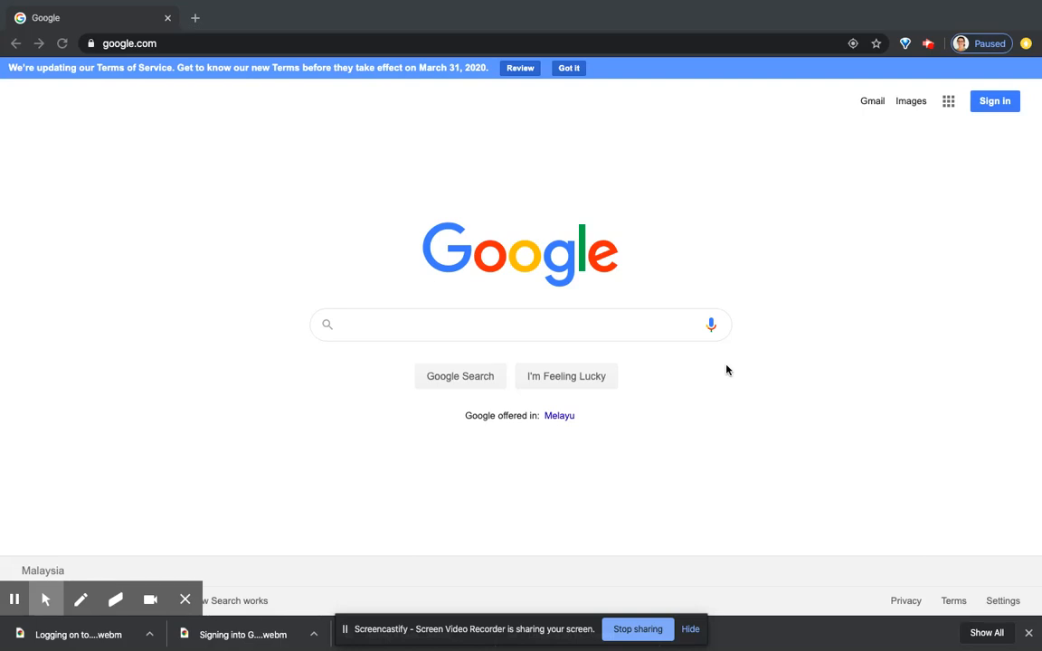
mouse_move(723, 335)
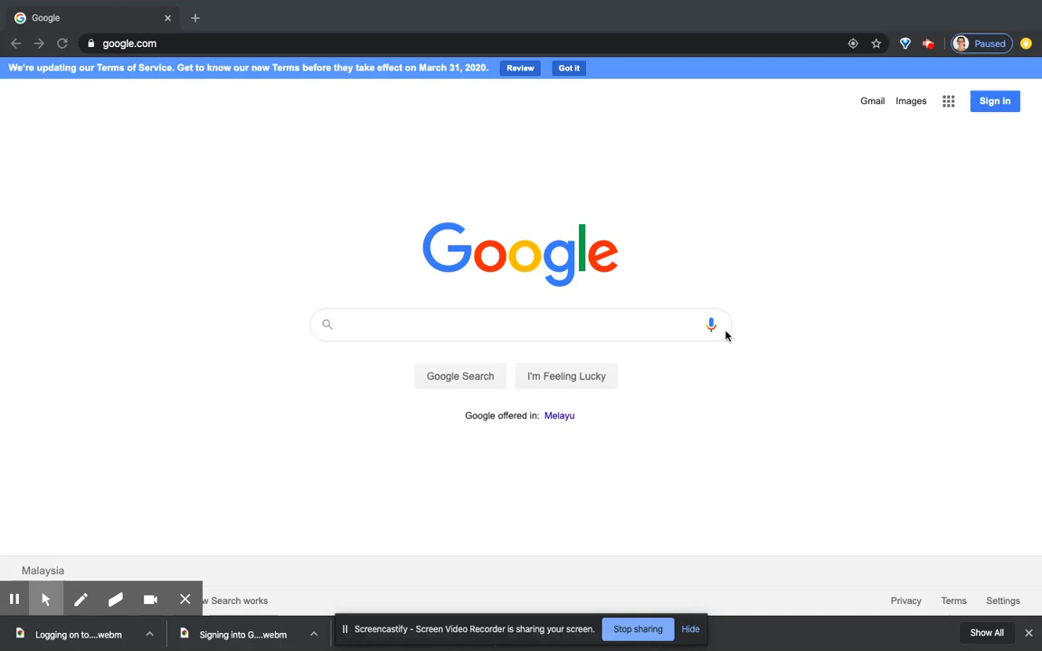
mouse_move(606, 205)
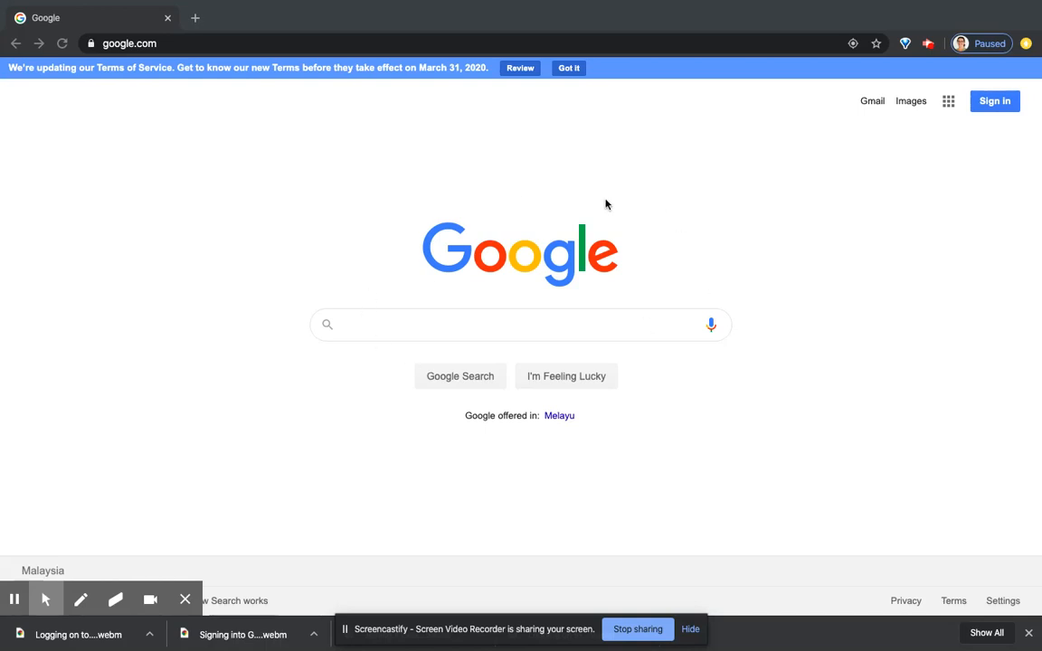
mouse_move(615, 204)
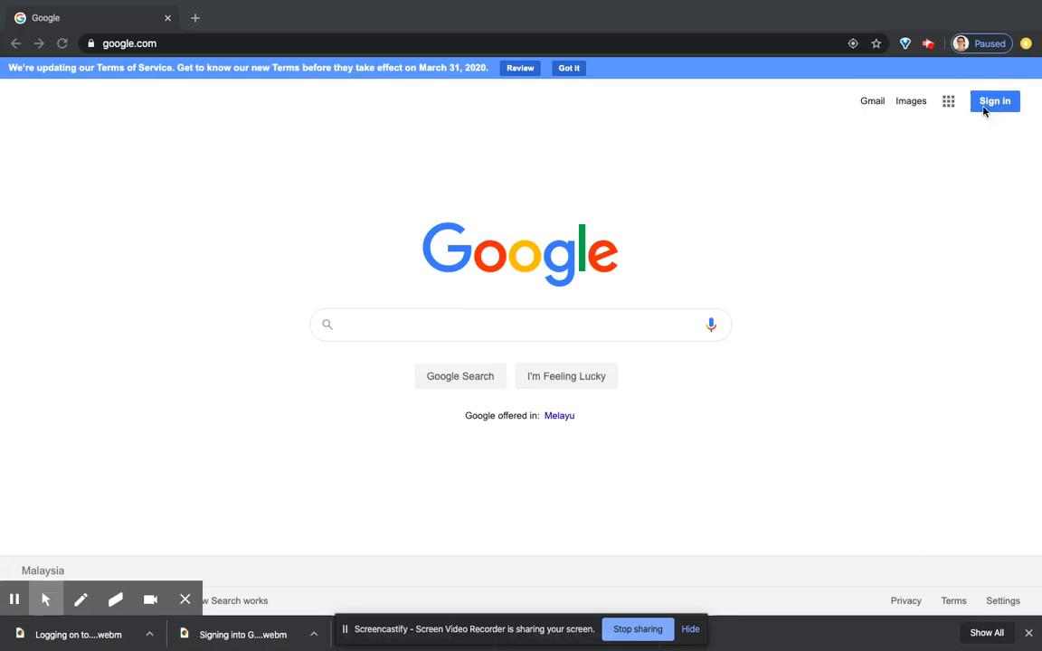
mouse_move(986, 112)
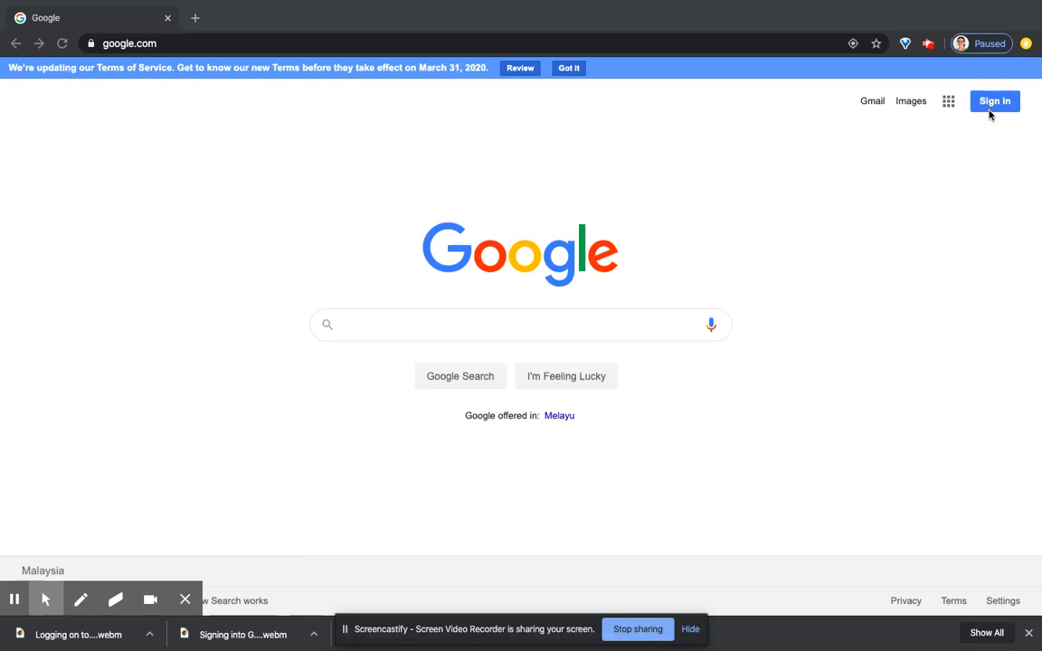
mouse_move(858, 122)
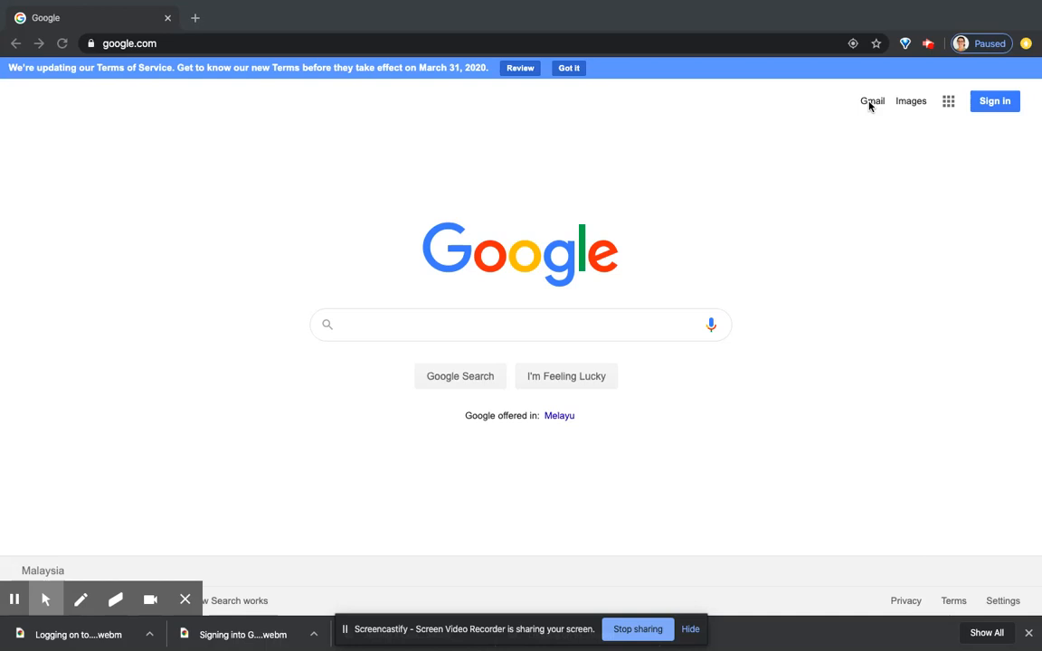
mouse_move(907, 136)
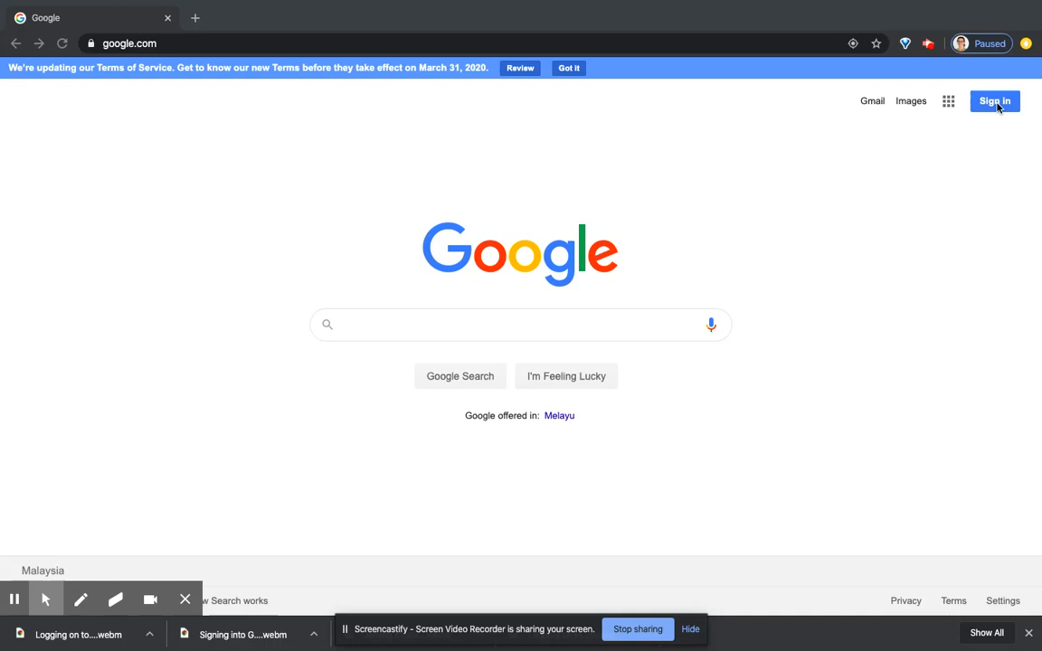
Open the Google Accounts sign-in page.
click(520, 324)
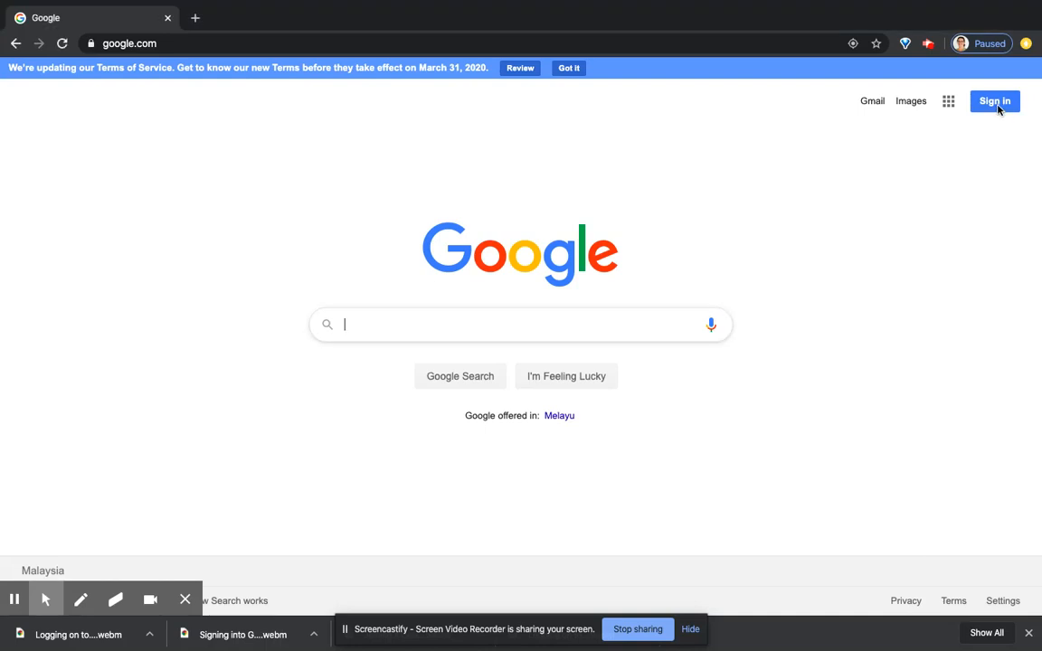
click(994, 101)
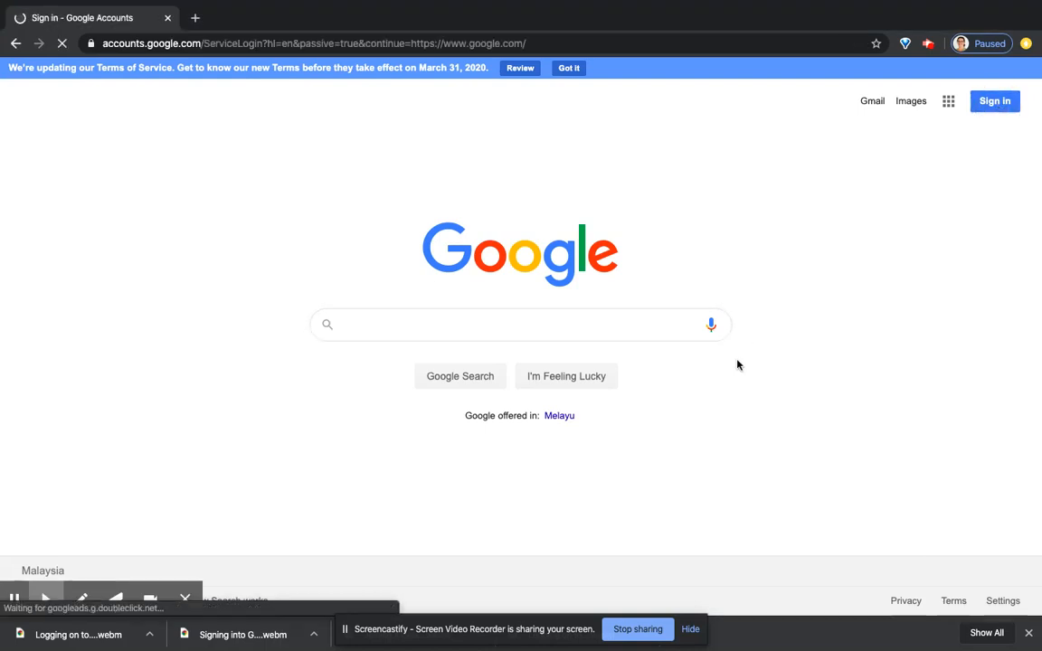
click(994, 100)
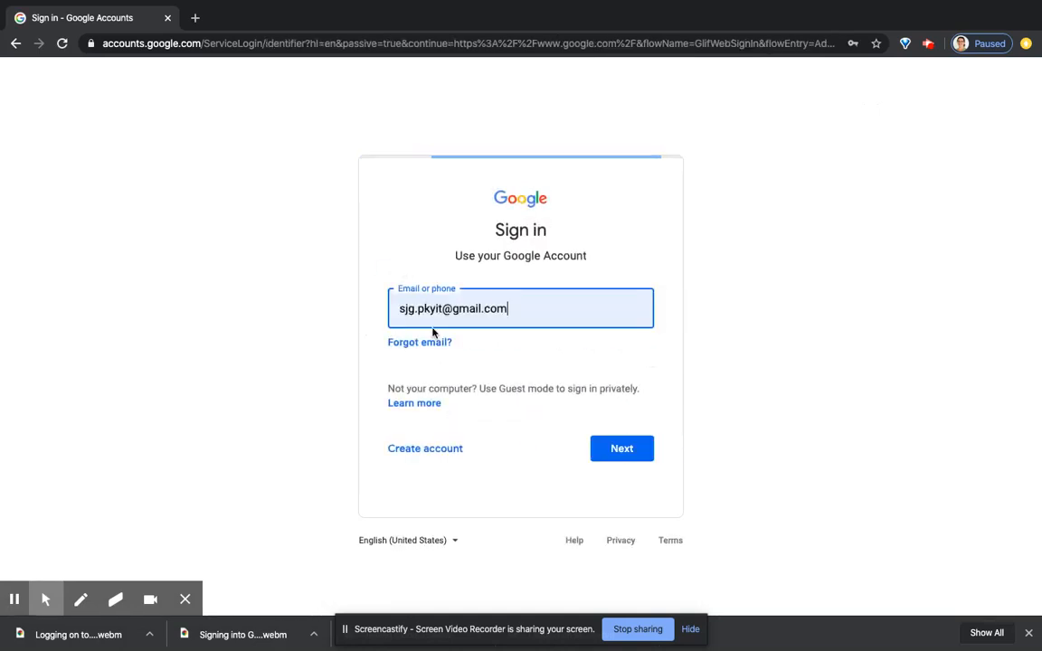
click(520, 309)
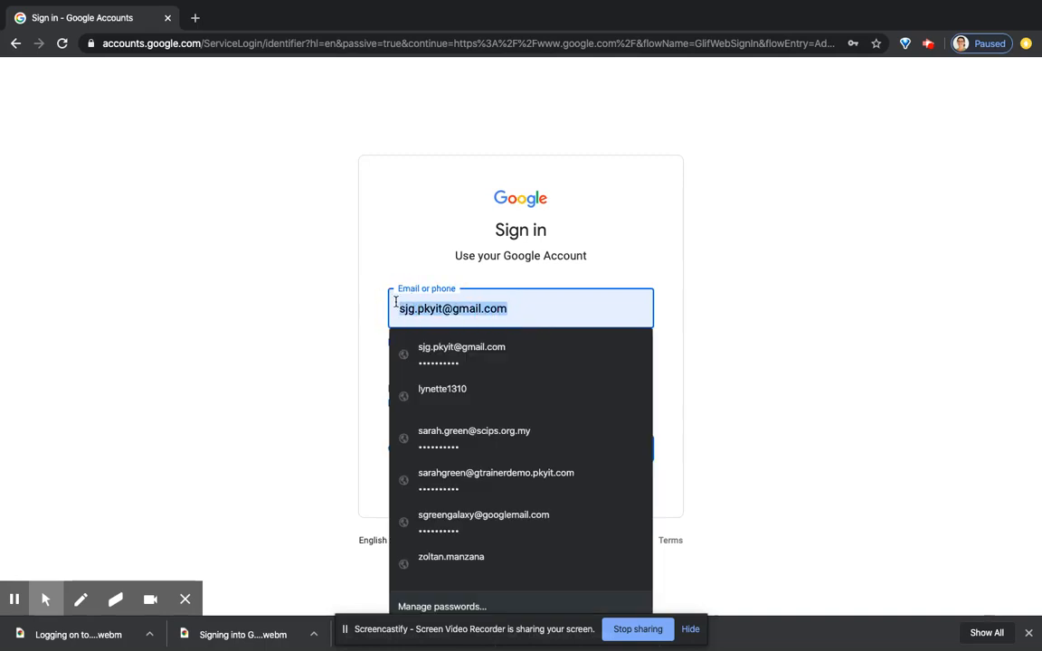
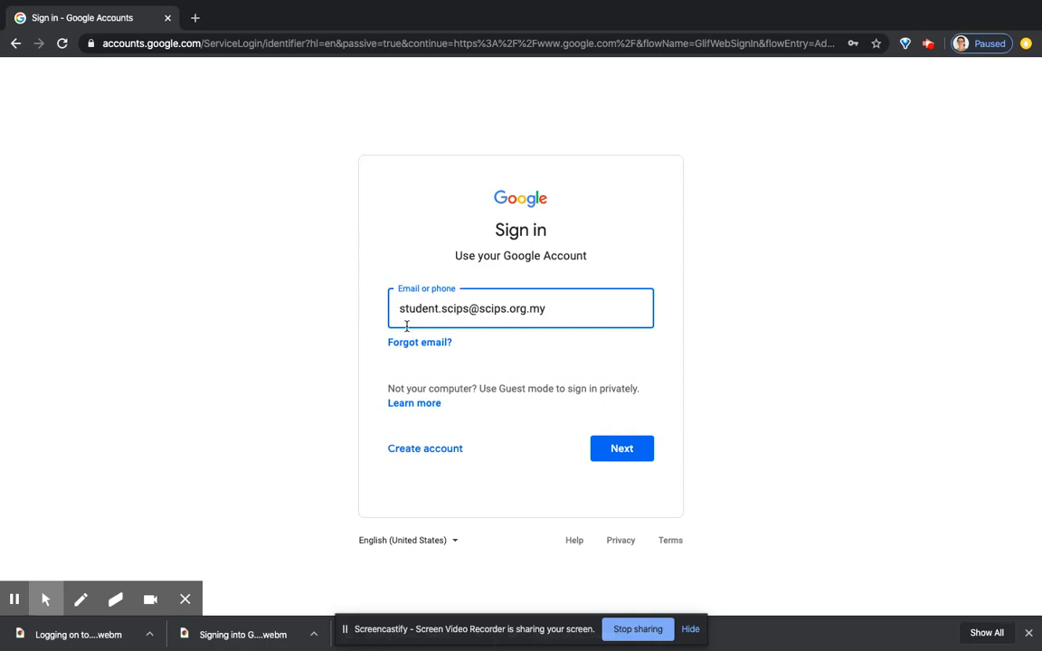
mouse_move(434, 317)
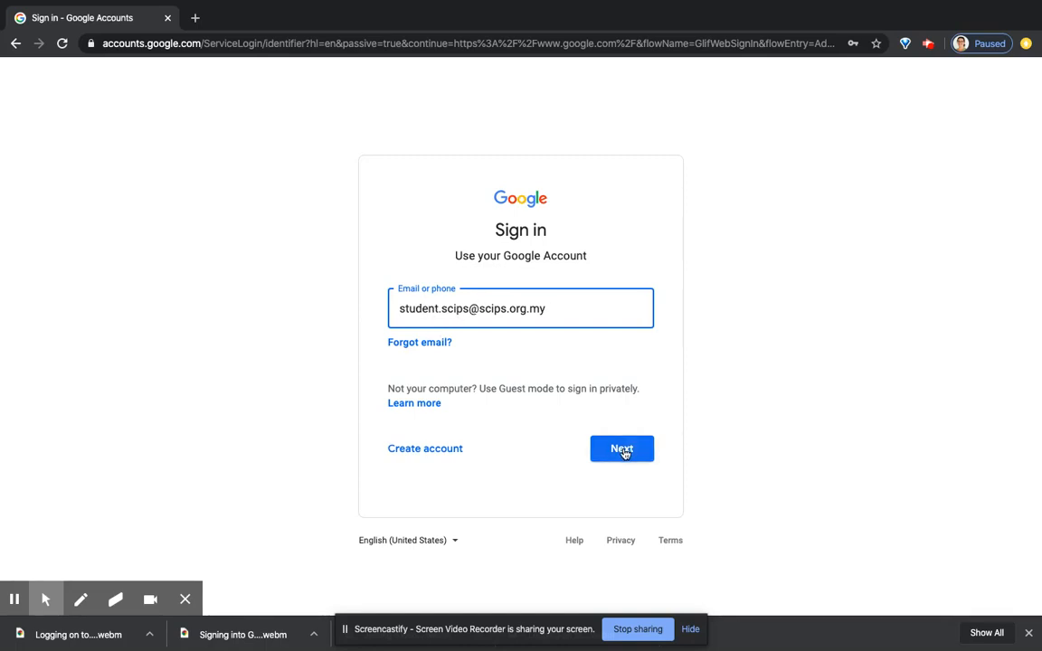
Submit the school address and password, then accept the Welcome to your new account terms.
click(621, 449)
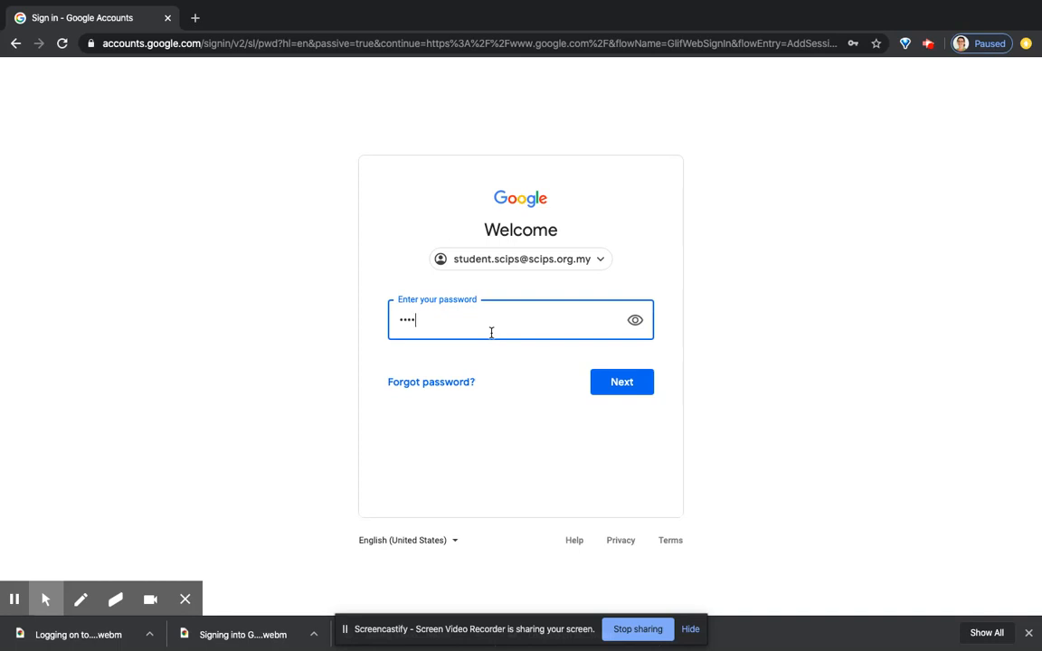
text(••)
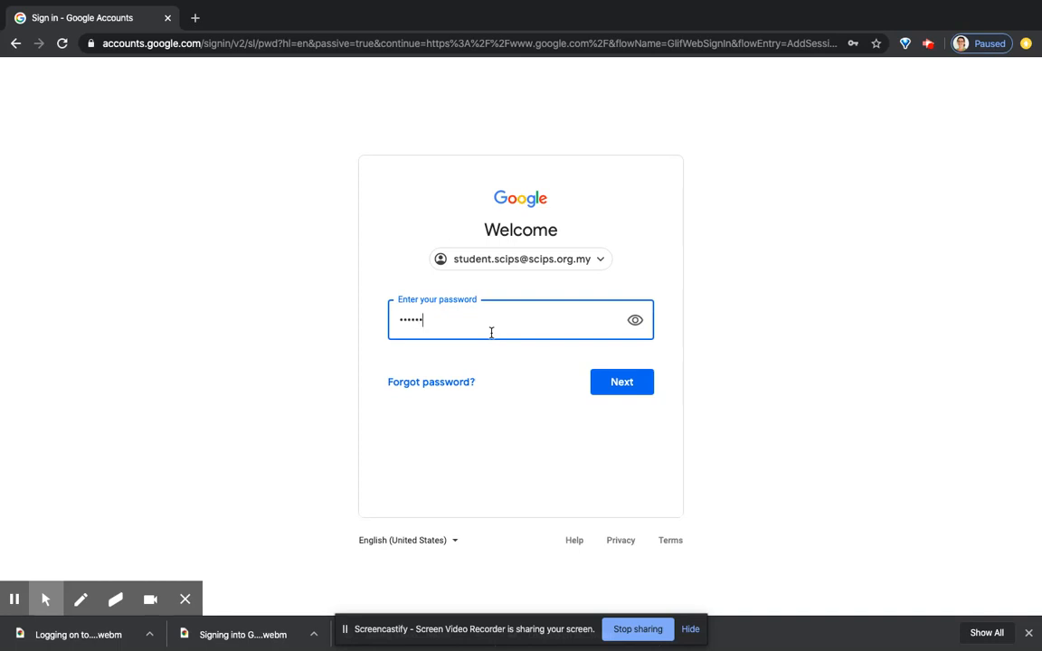
click(622, 382)
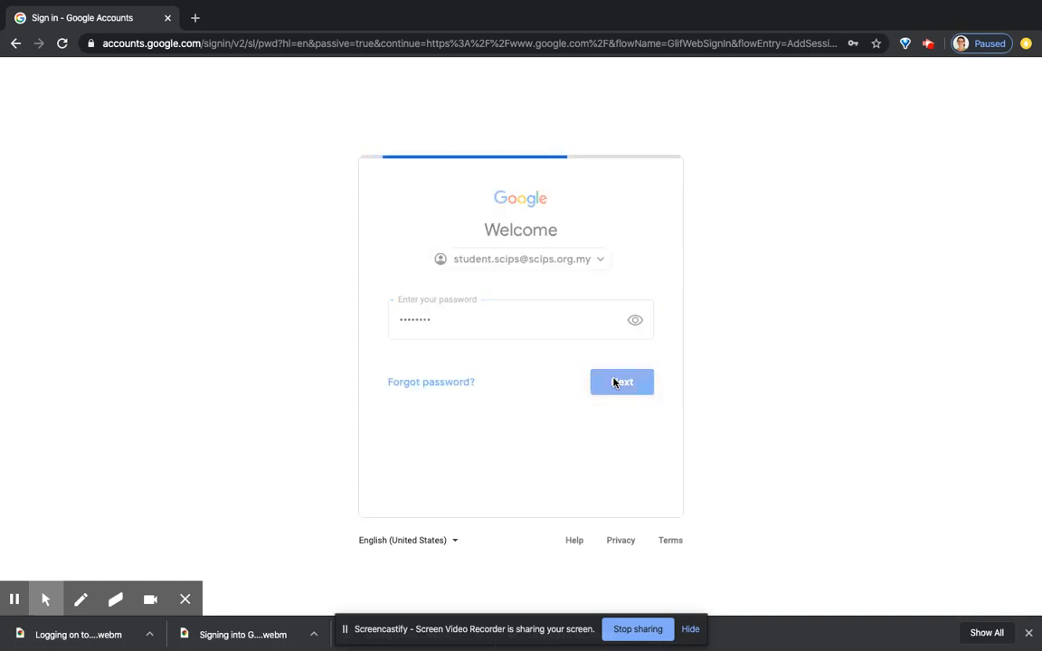
click(622, 381)
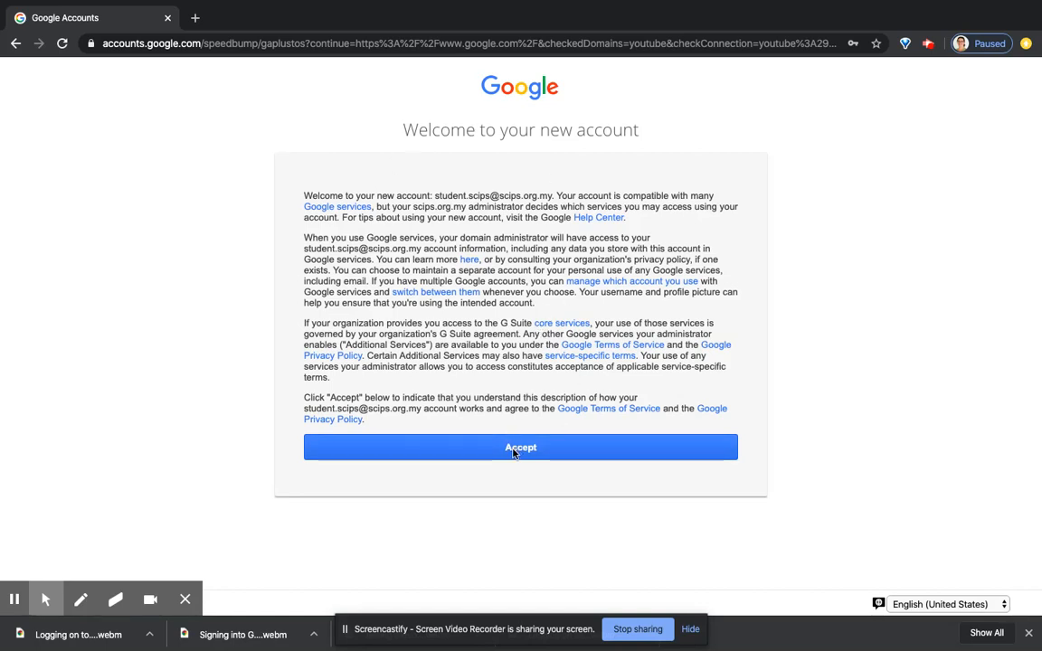
click(520, 447)
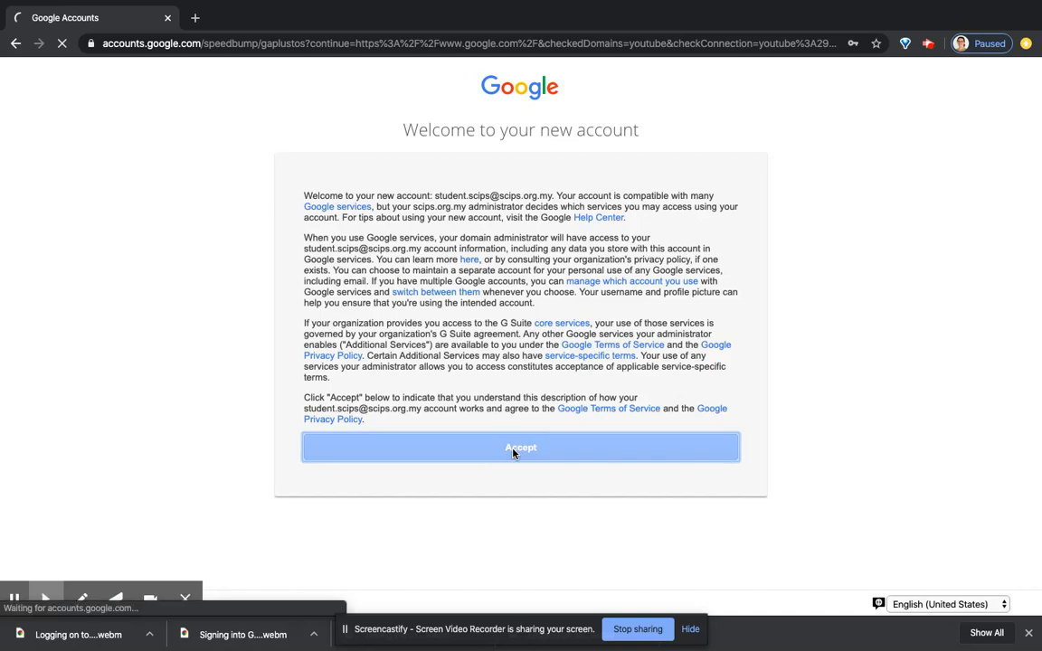
click(520, 447)
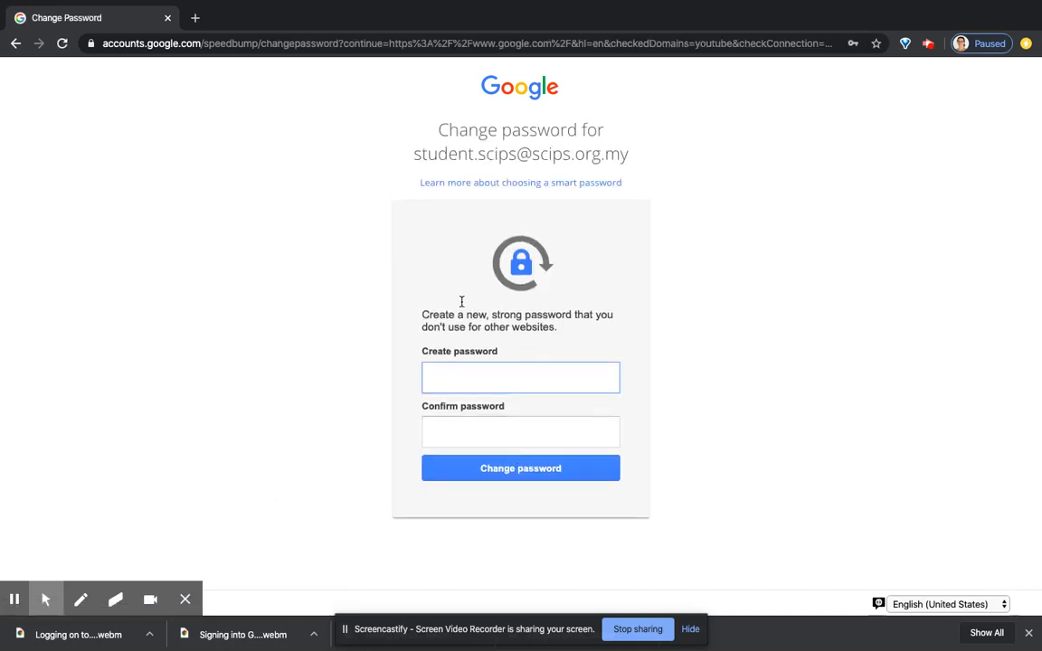
mouse_move(513, 346)
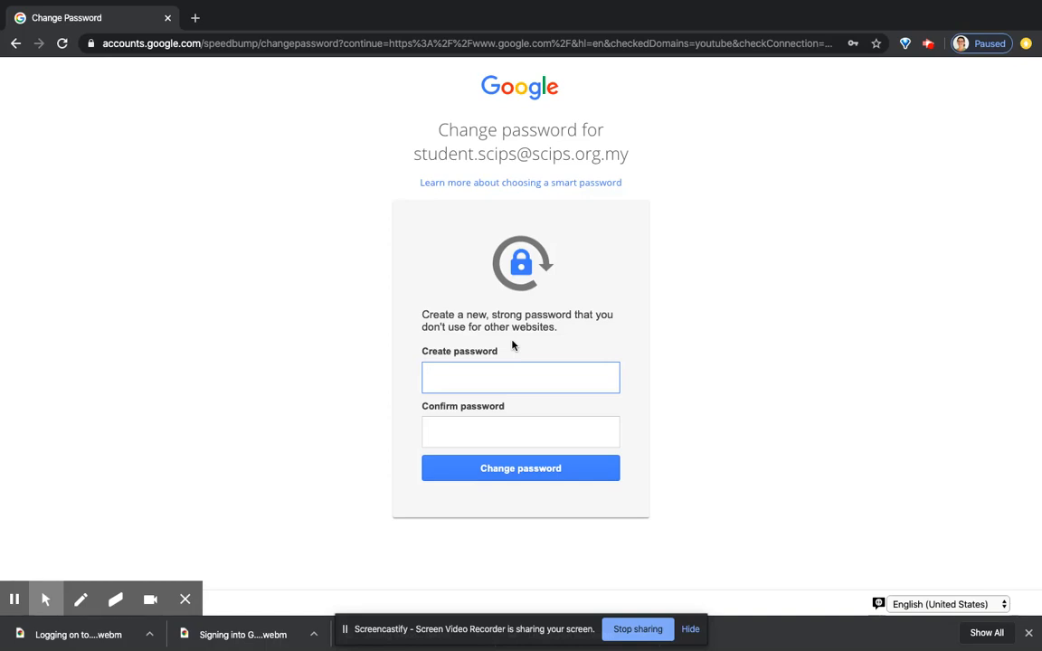
Enter the new password in both Create and Confirm fields and submit the change.
text(•)
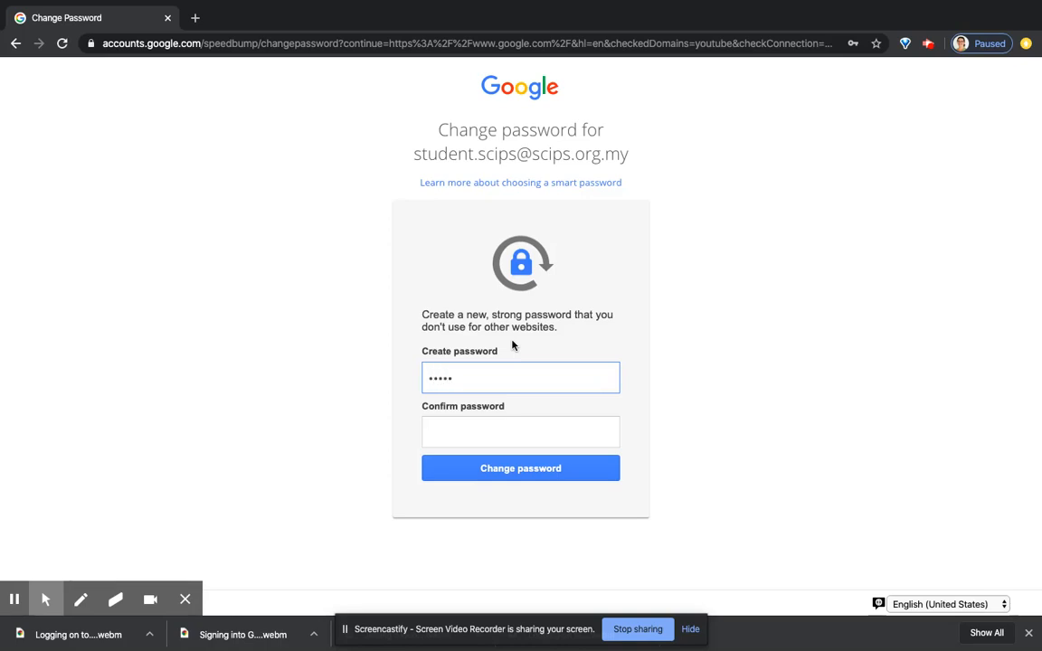
click(520, 431)
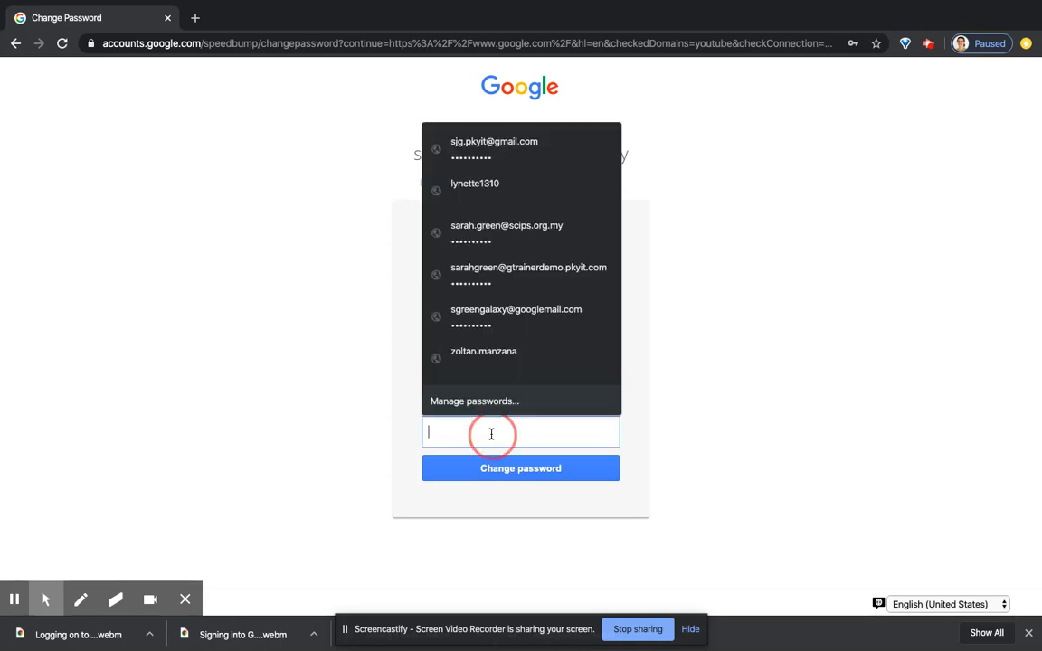
text(••••••)
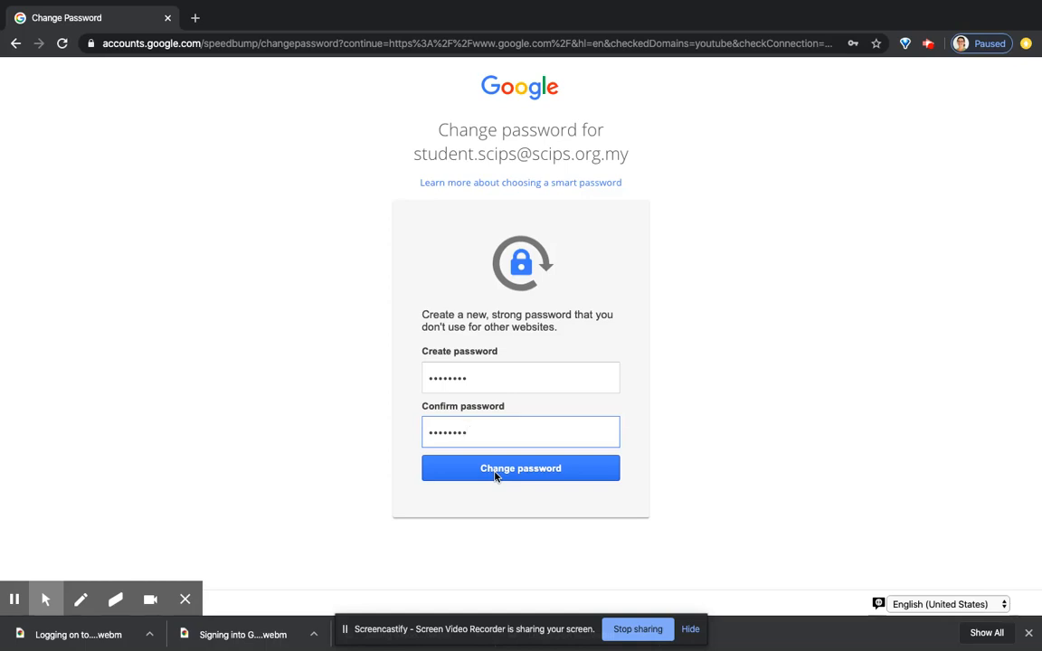
click(520, 468)
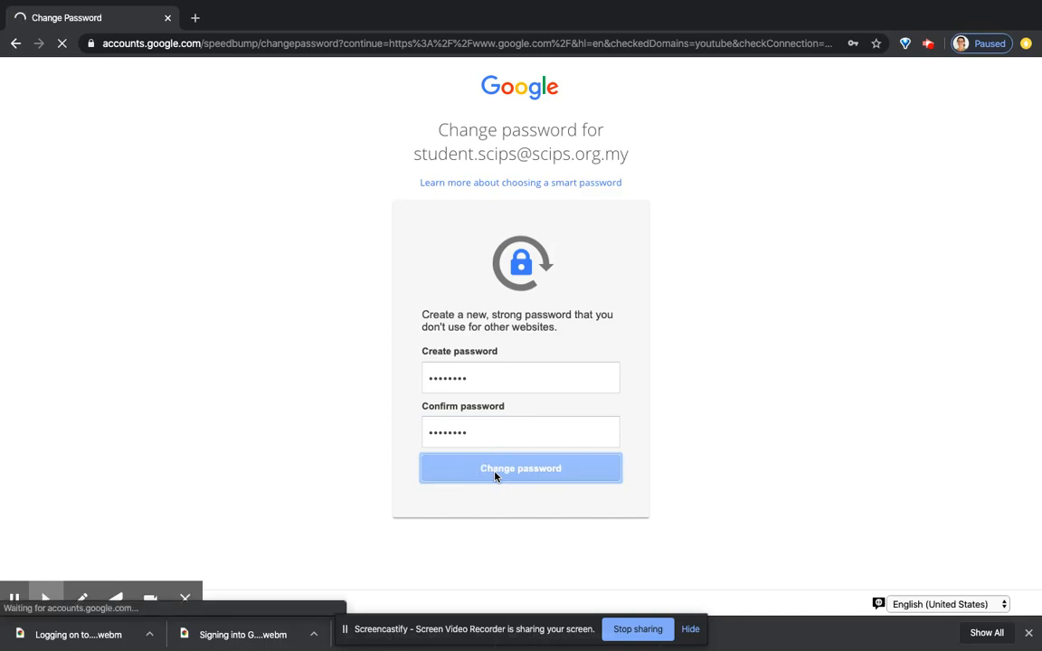
Open the profile menu on google.com to confirm the student school account is signed in.
click(520, 467)
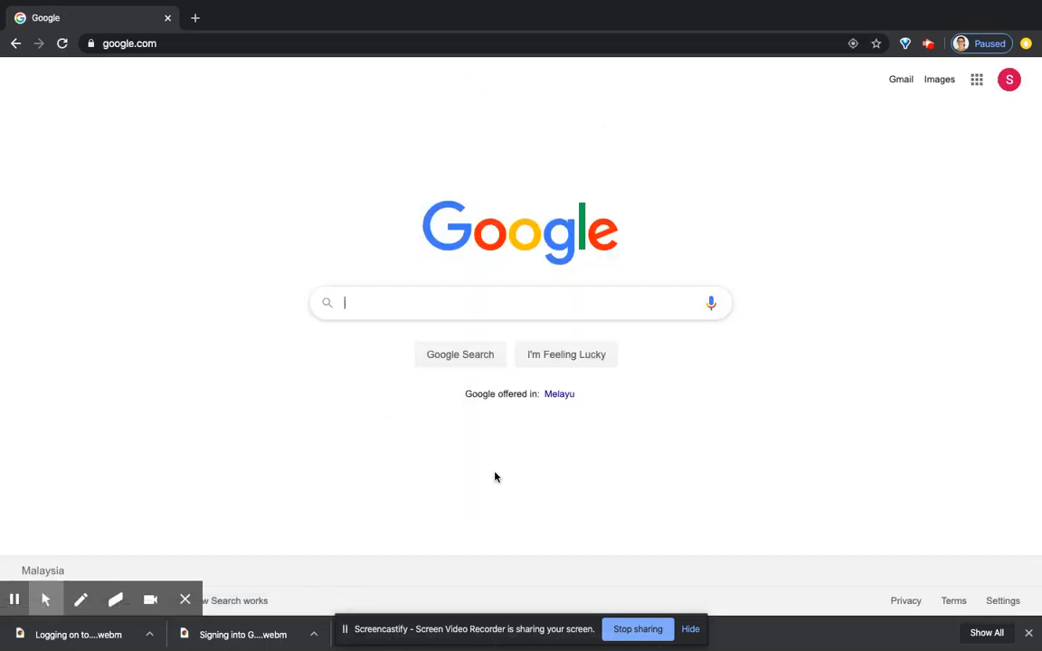
mouse_move(899, 240)
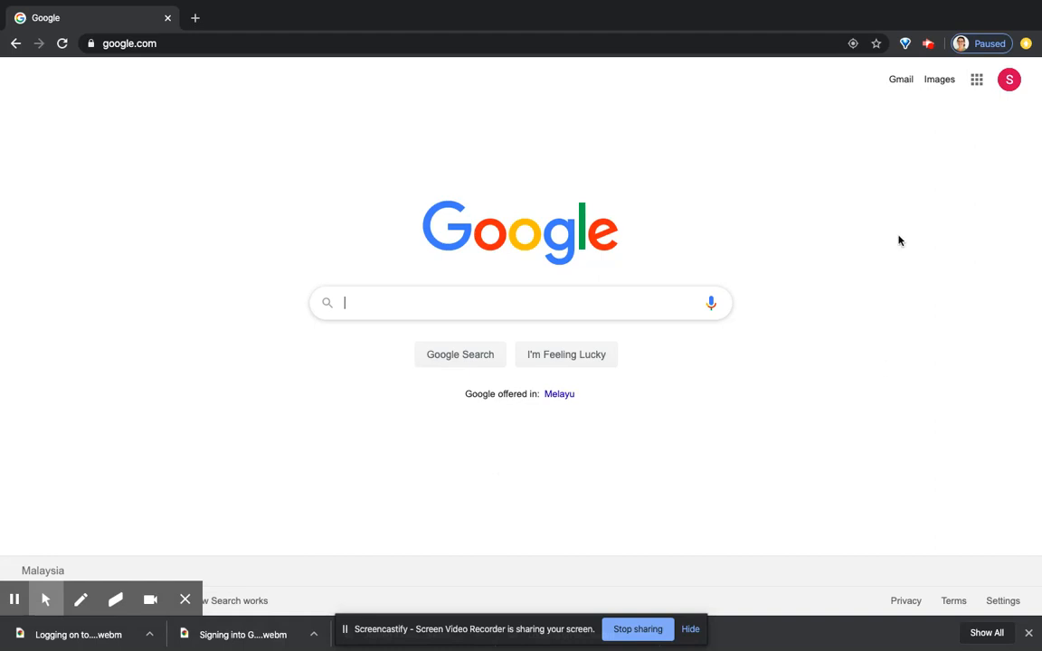
mouse_move(1022, 98)
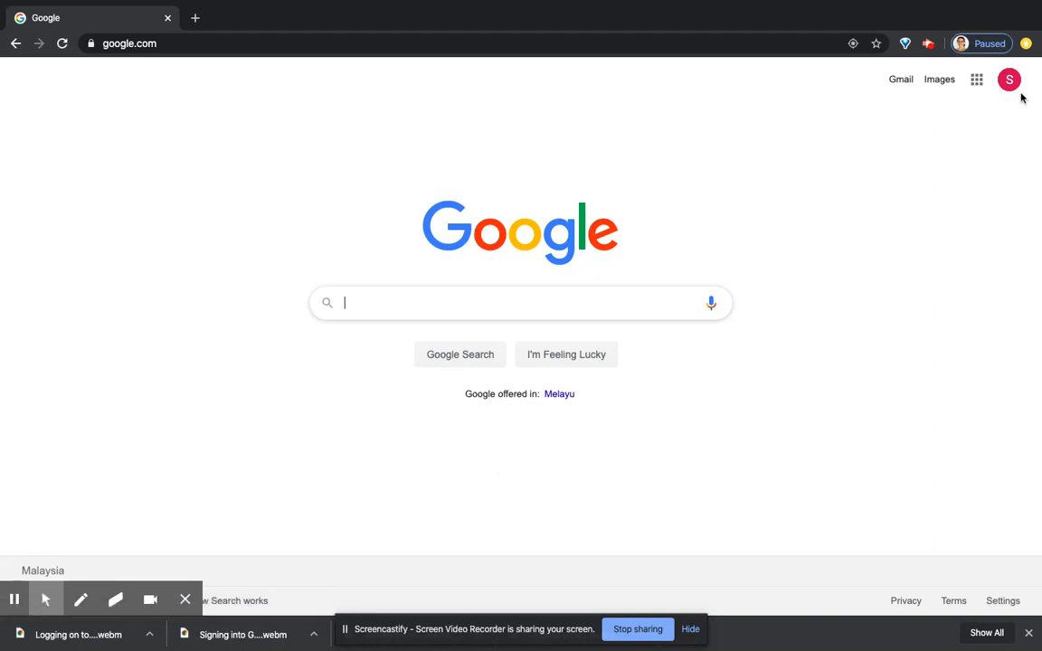
click(1008, 80)
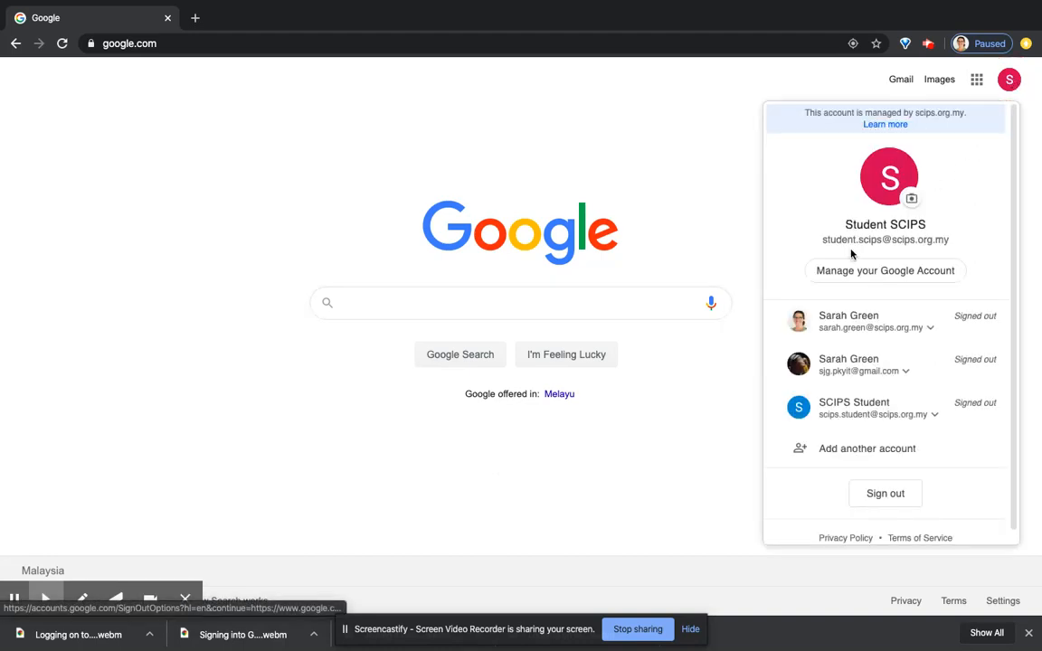
mouse_move(748, 179)
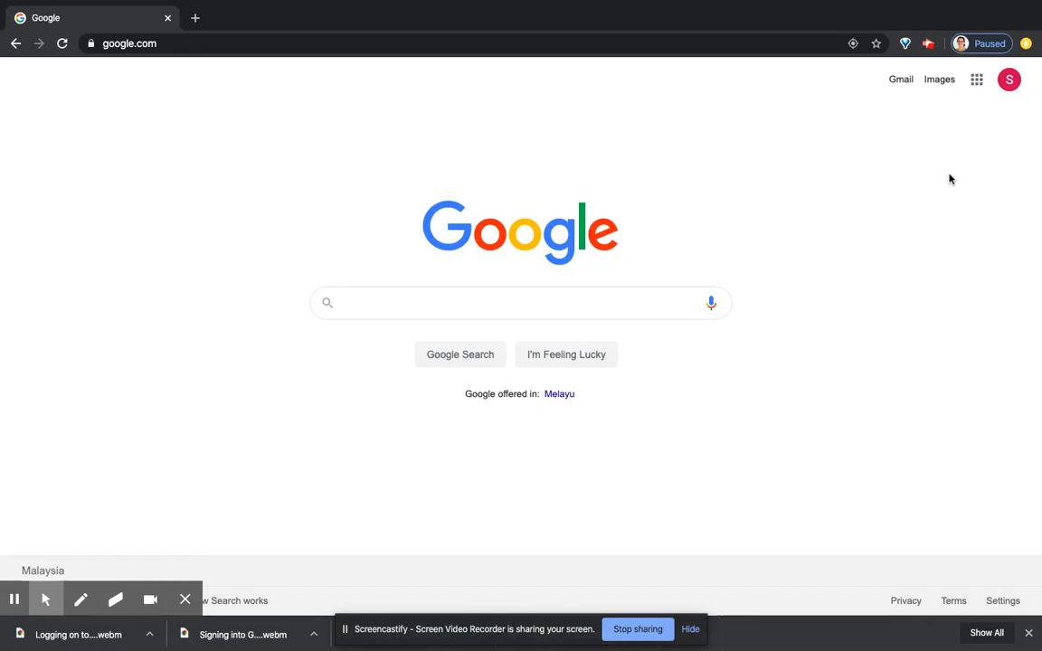
mouse_move(935, 169)
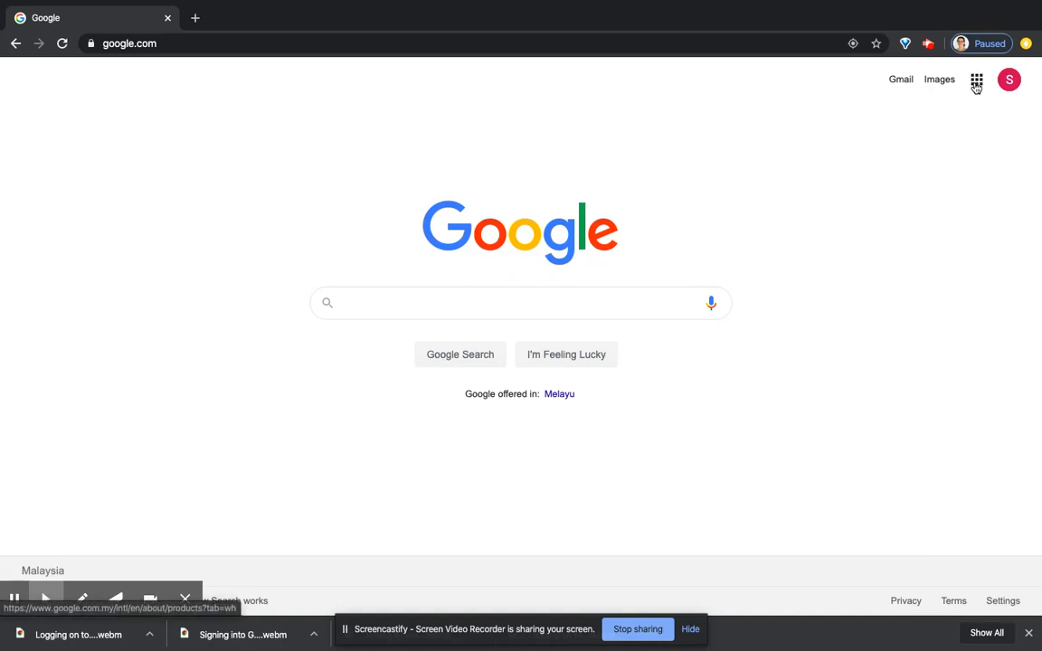
Open the Google apps grid next to the profile avatar.
click(976, 80)
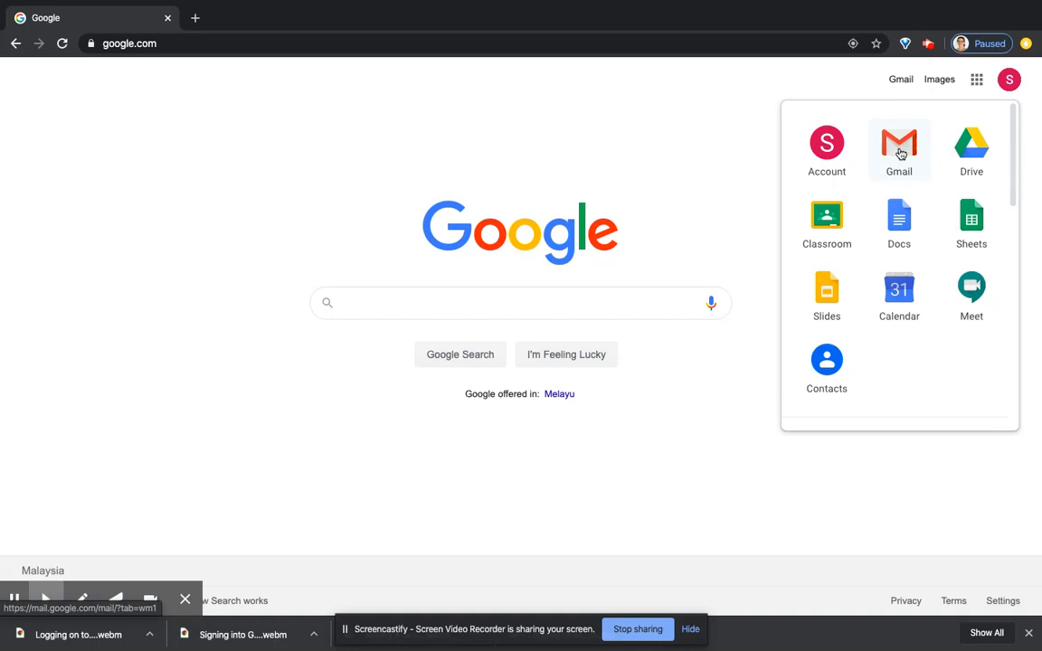
mouse_move(826, 222)
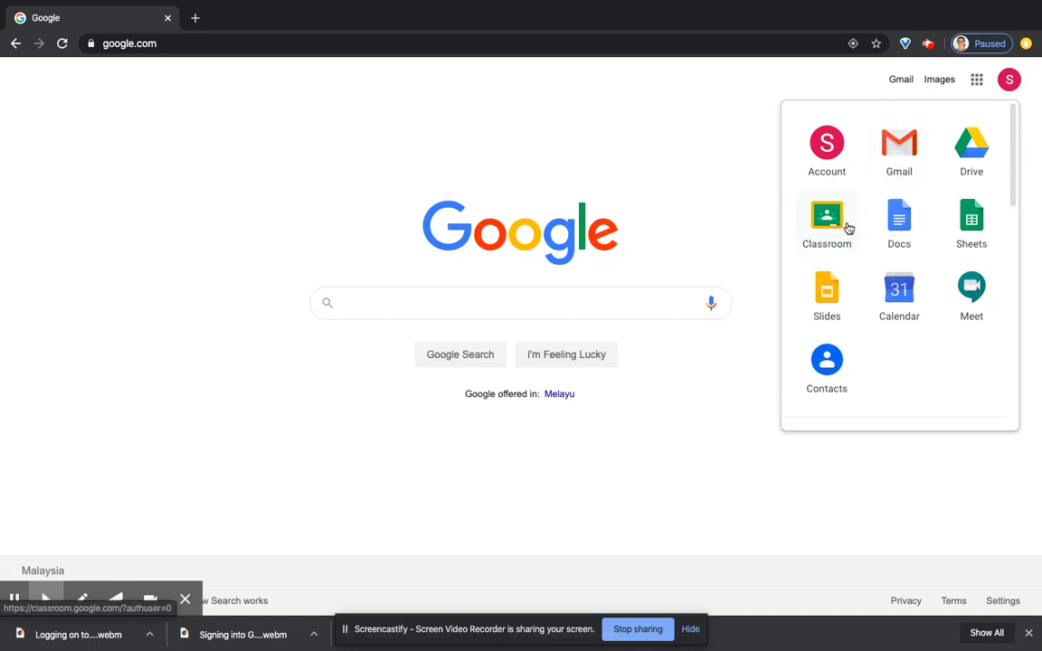